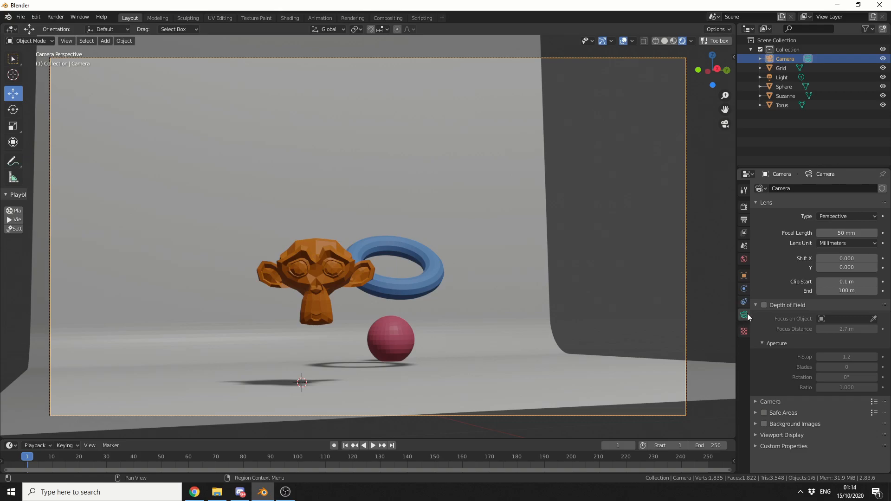
- Enable Depth of Field on the camera and pick Suzanne as its focus object with the eyedropper
click(764, 305)
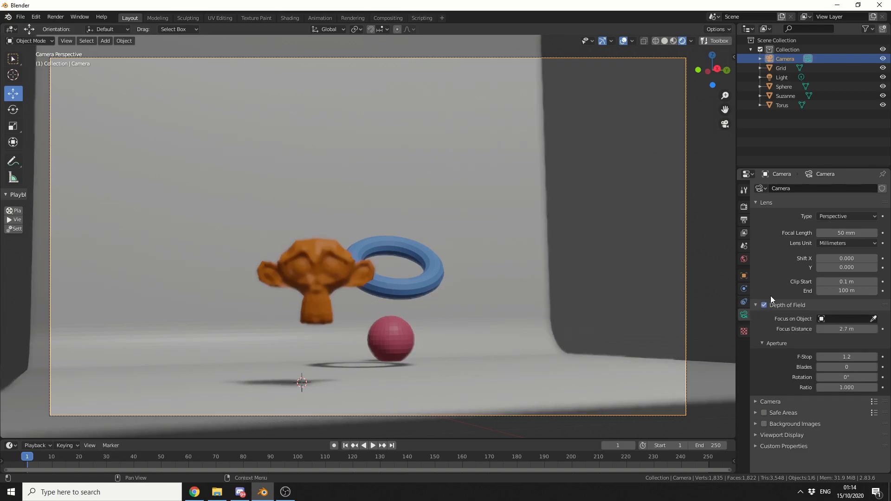
click(874, 318)
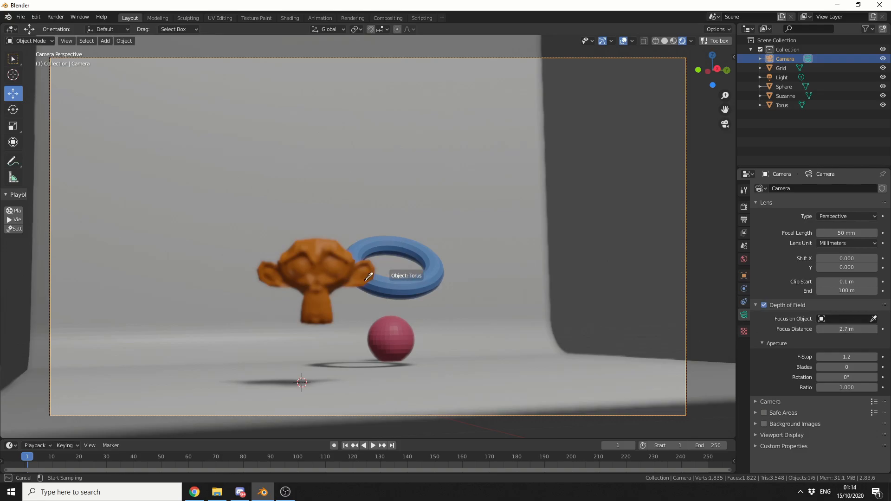
click(326, 267)
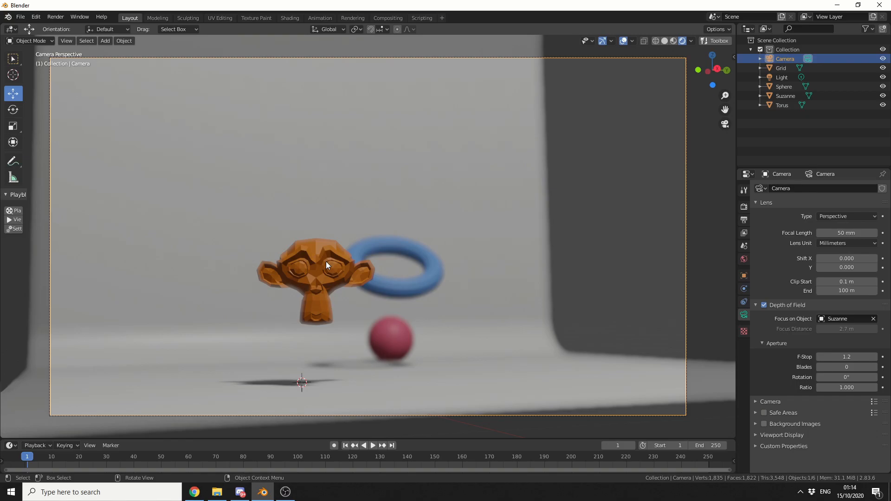
- Clear Suzanne as focus object, use a fixed 2.2 m focus distance, and bring up the Add menu
click(874, 319)
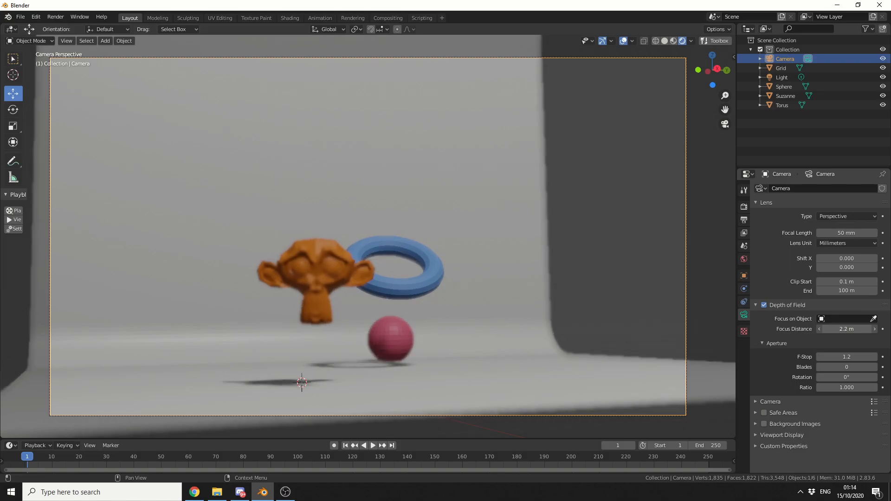
mouse_move(847, 328)
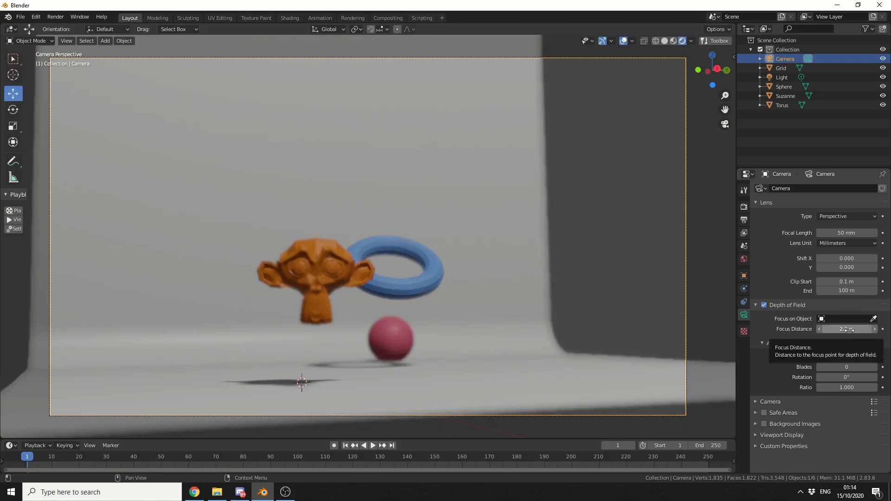
click(105, 40)
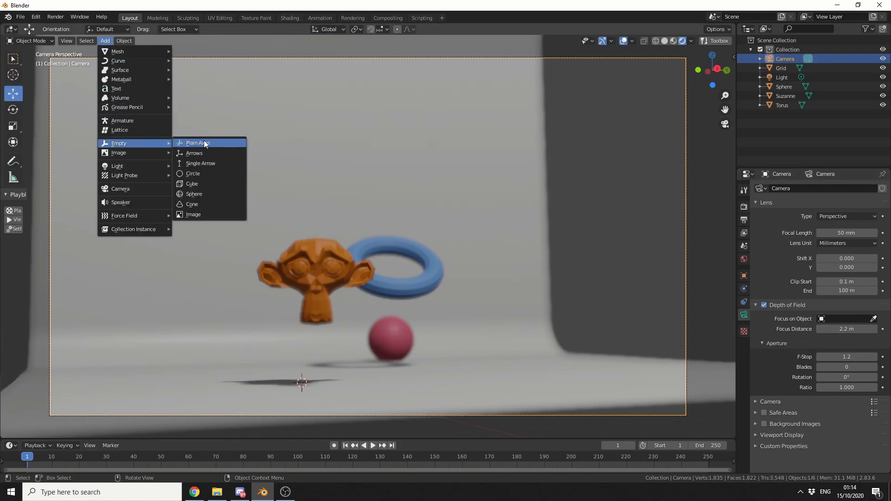
- Add a Plain Axes empty and set it as the camera's focus object
click(196, 143)
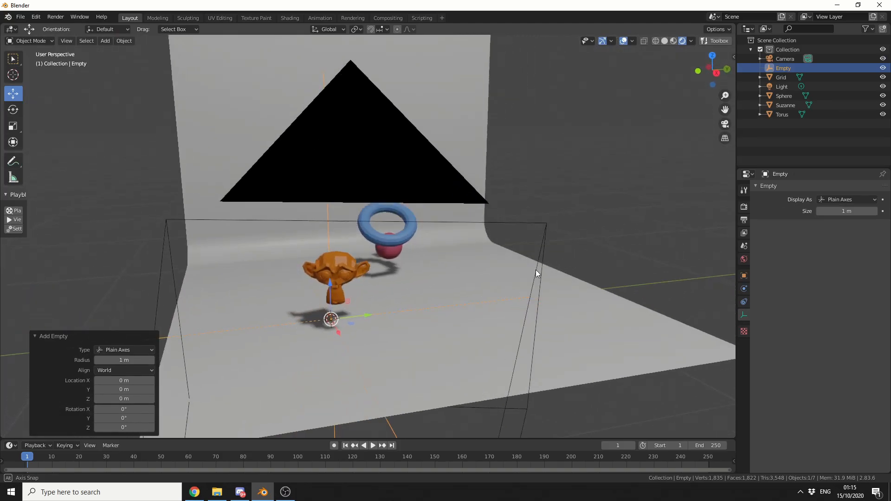
click(785, 58)
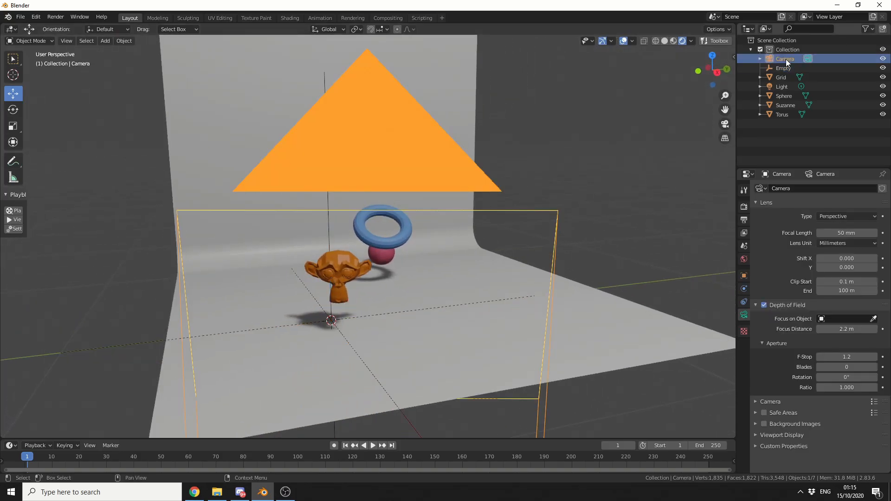
click(847, 319)
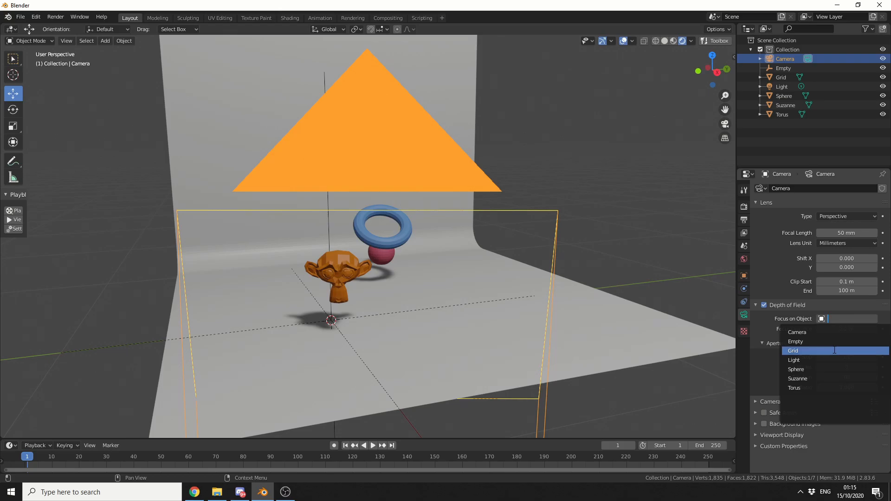
click(796, 342)
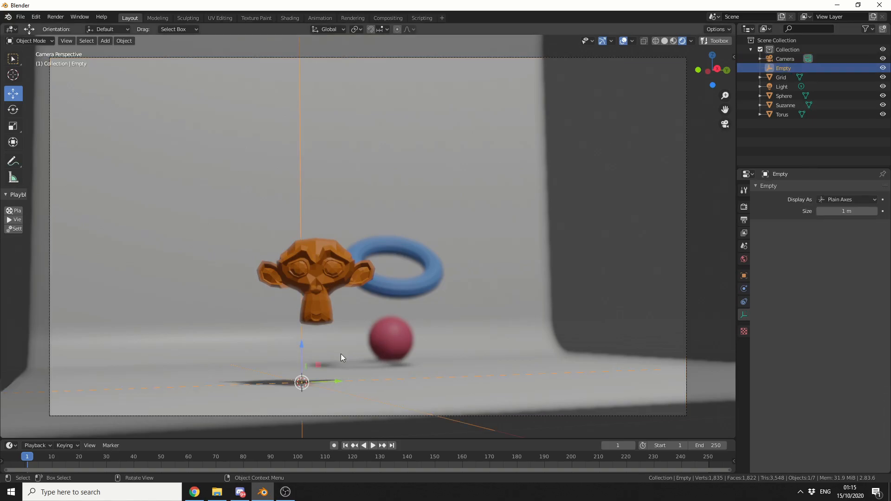
- Move the Empty along X toward the sphere's depth so the sphere comes into focus
key(g)
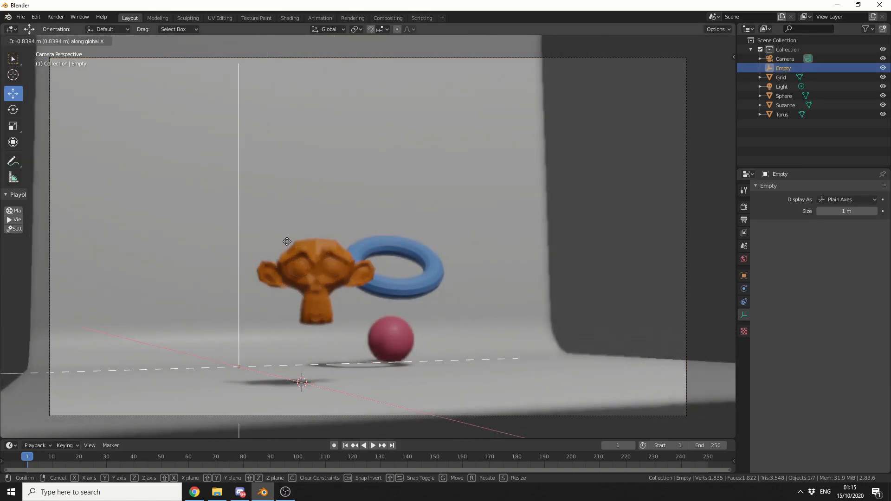
mouse_move(391, 308)
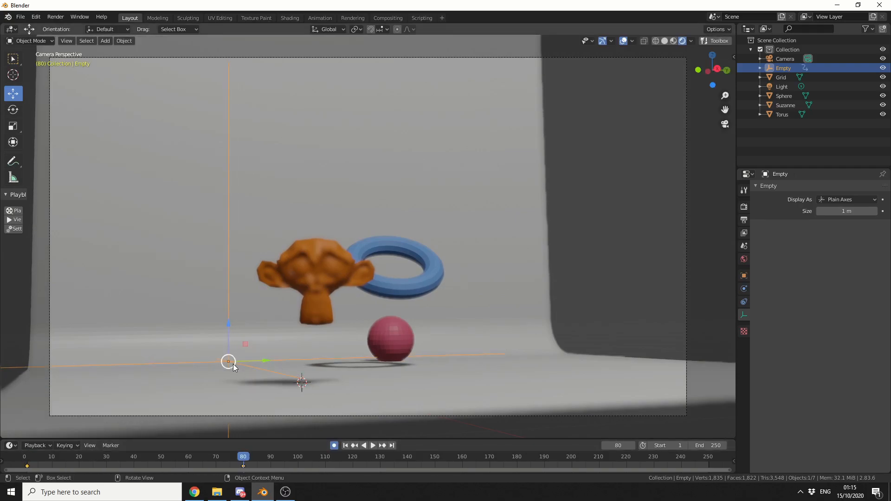
- Move the Empty back to Suzanne's depth at frame 80 and play the animation to watch focus shift
key(g)
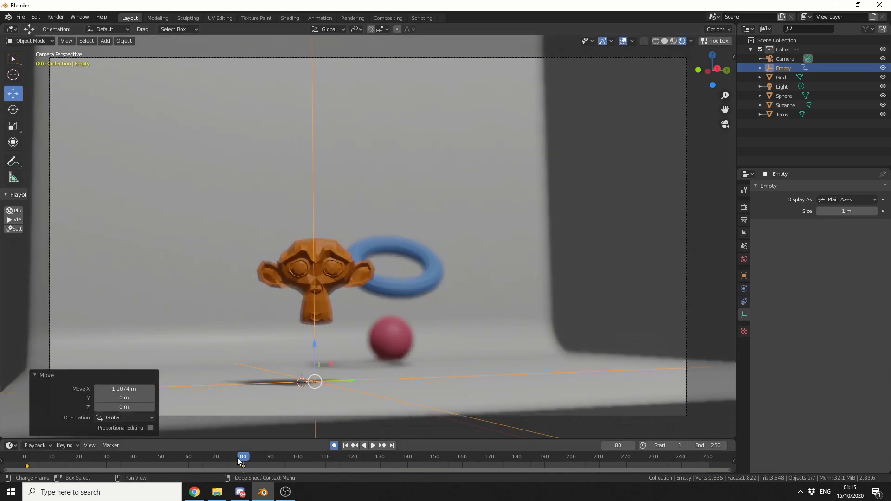
click(364, 444)
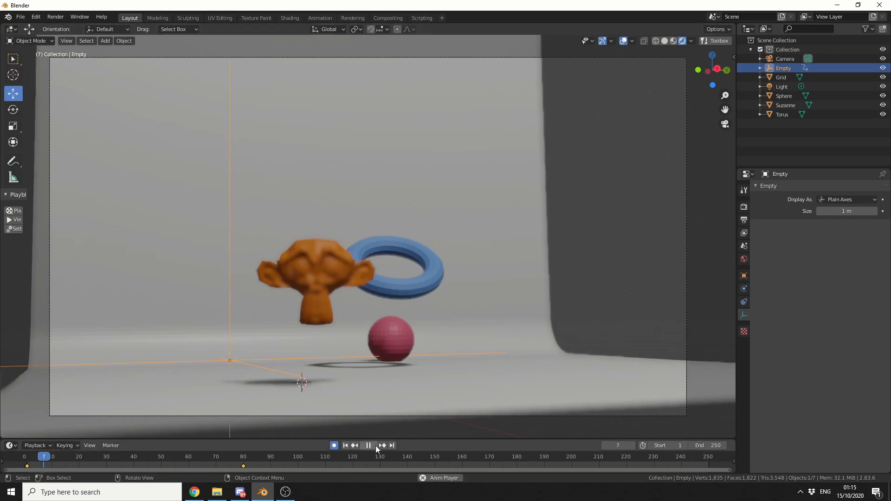
click(367, 444)
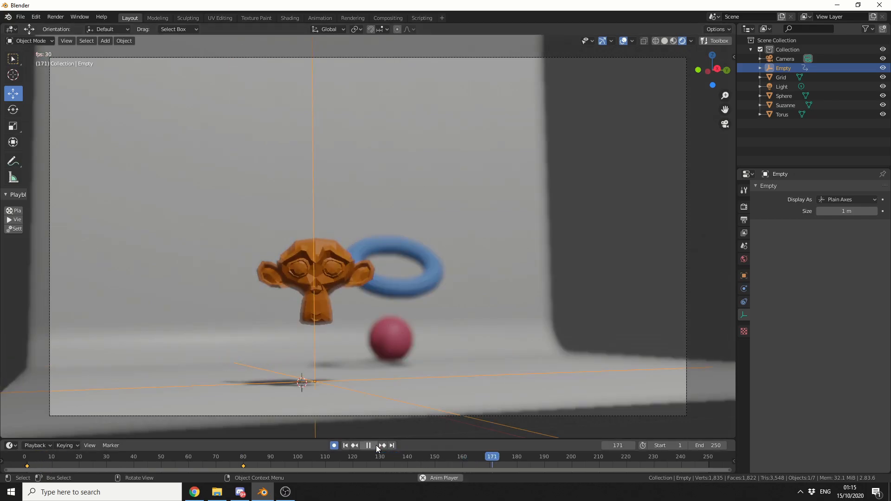